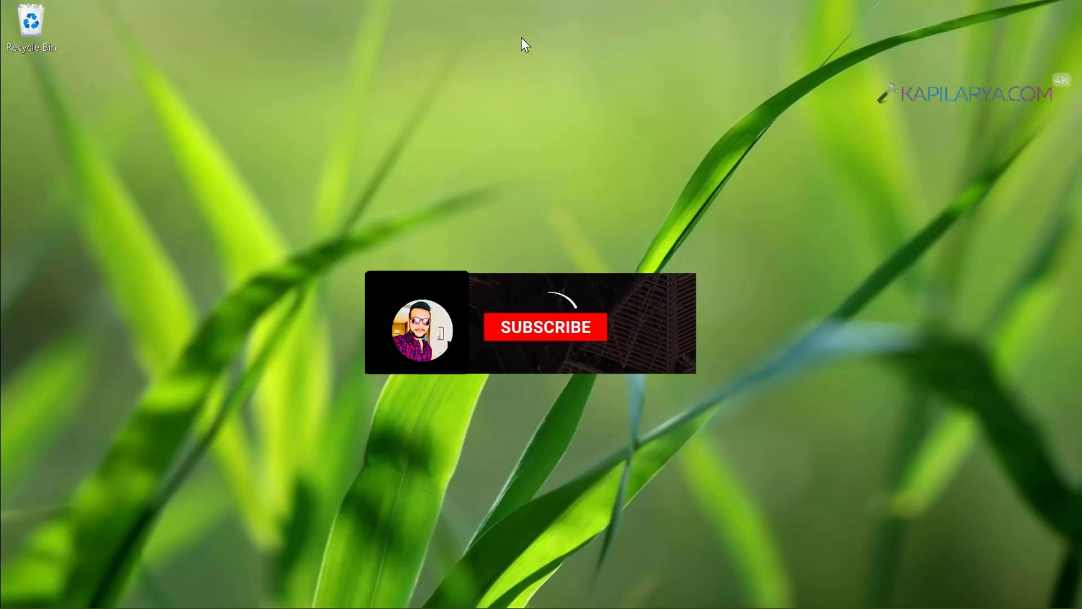
# - Run powercfg /a in Command Prompt to confirm Standby (S0 Low Power Idle), then close it
pyautogui.click(545, 327)
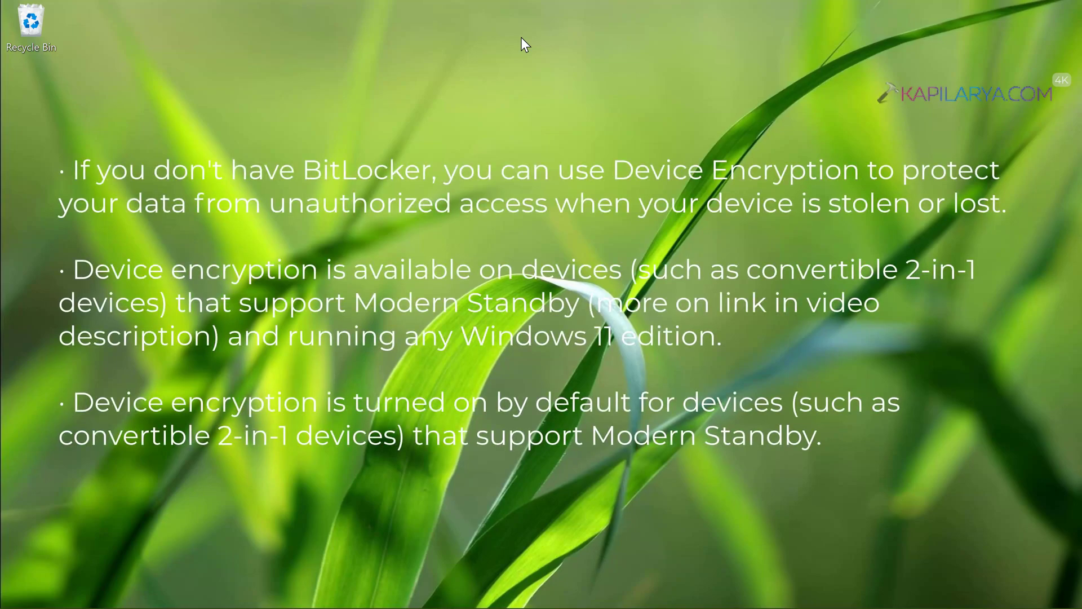
pyautogui.moveTo(405, 75)
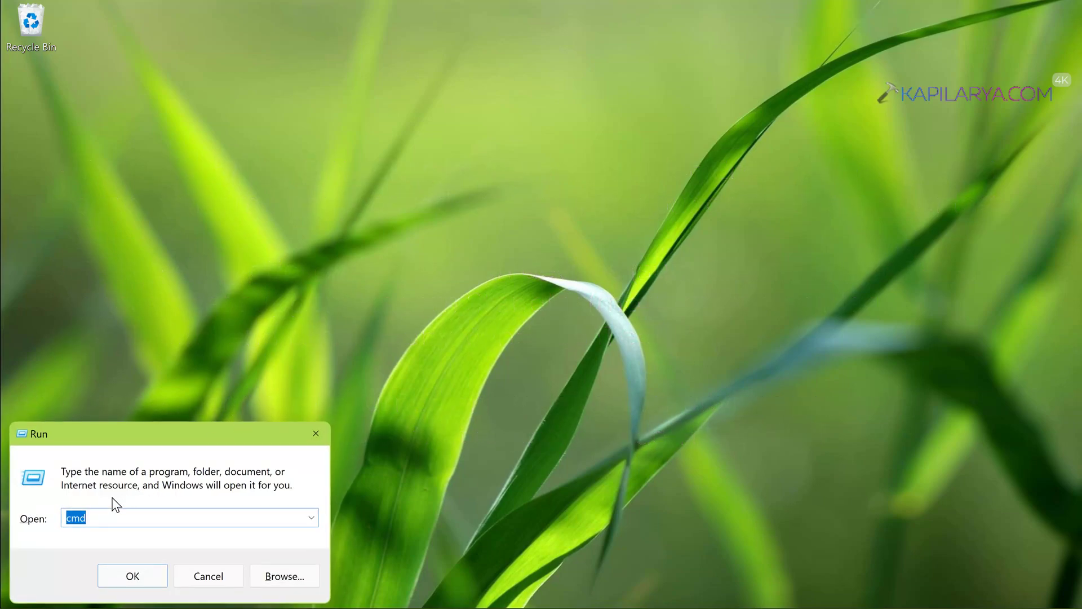
pyautogui.click(132, 576)
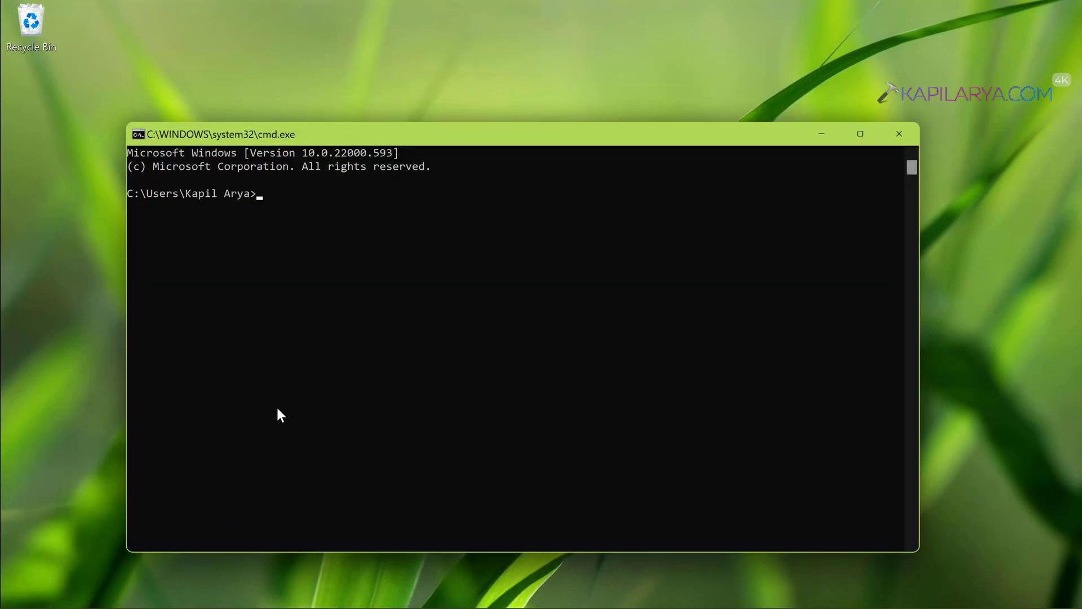
pyautogui.write('powercfg /a')
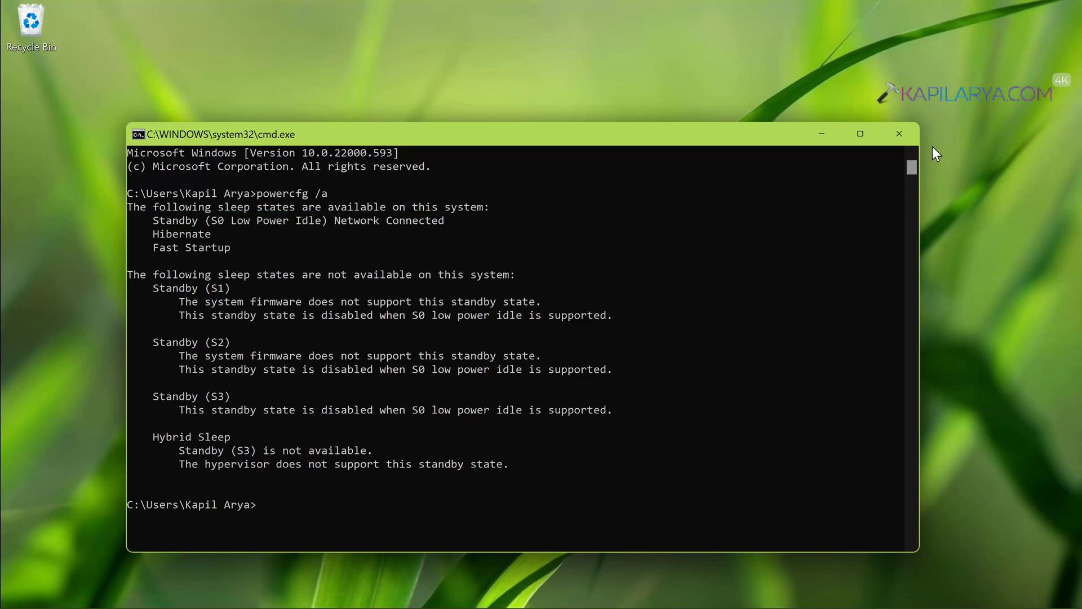
pyautogui.click(899, 133)
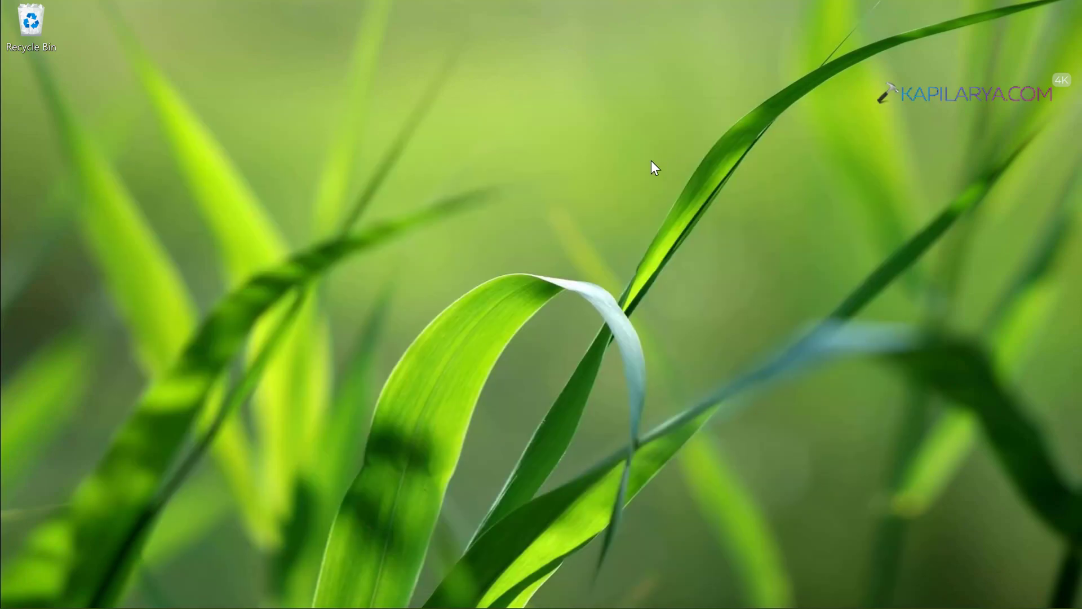
# - Bring up the Start button's quick system tools menu to reach Disk Management
pyautogui.rightClick(336, 589)
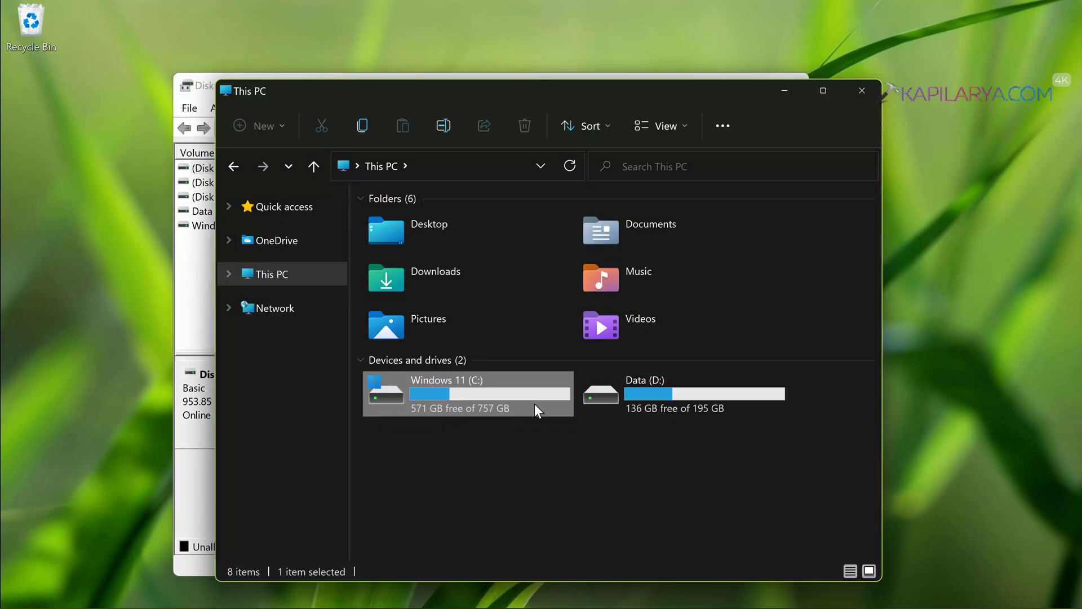
# - Show the Windows 11 (C:) drive's context menu, revealing the Turn on BitLocker option
pyautogui.rightClick(467, 393)
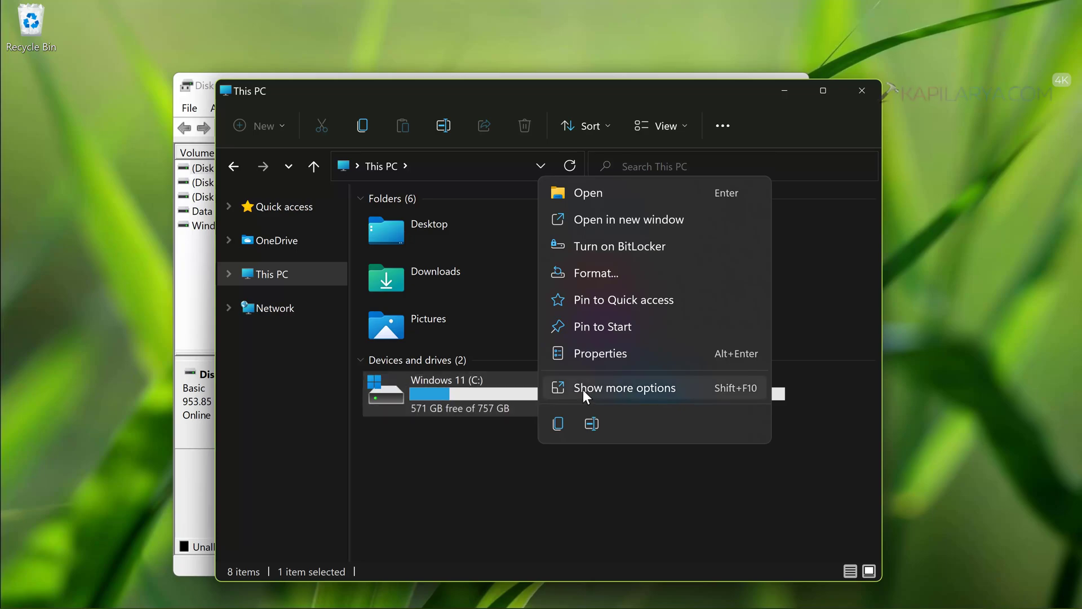
pyautogui.moveTo(620, 246)
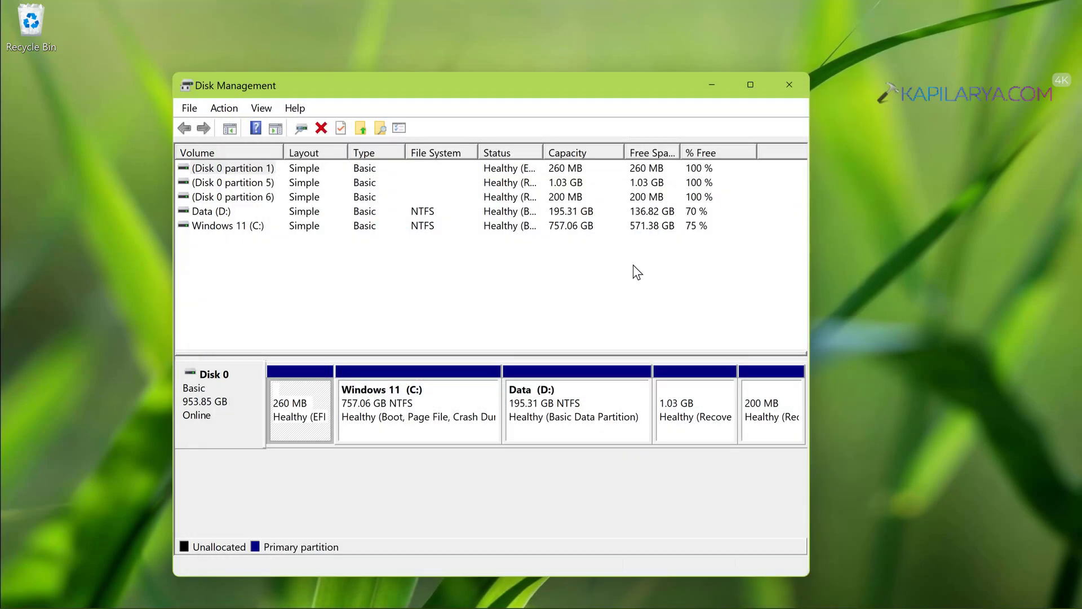
pyautogui.moveTo(579, 292)
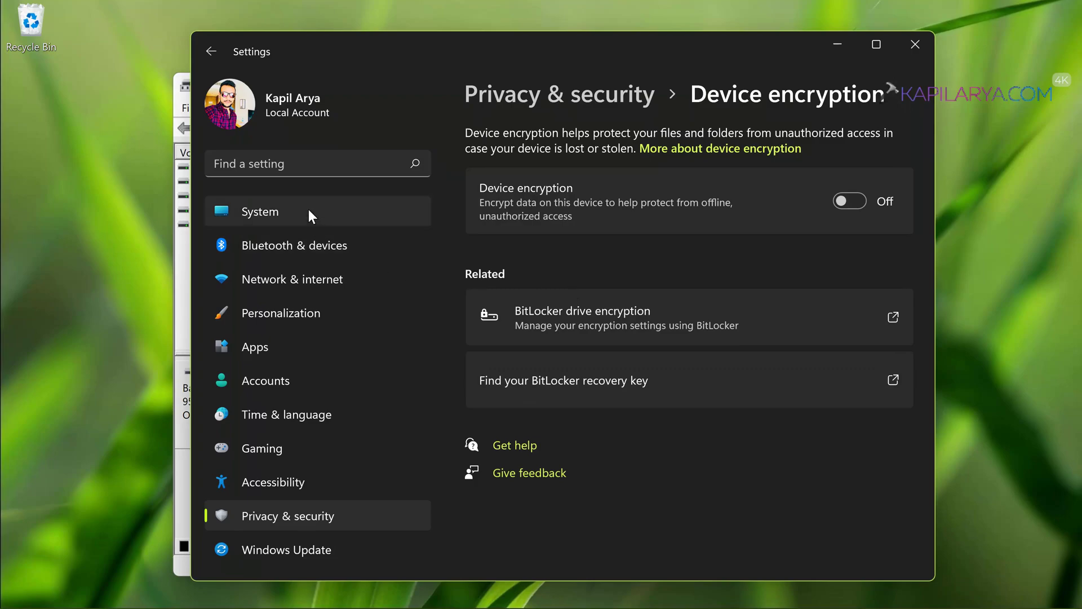
pyautogui.moveTo(373, 123)
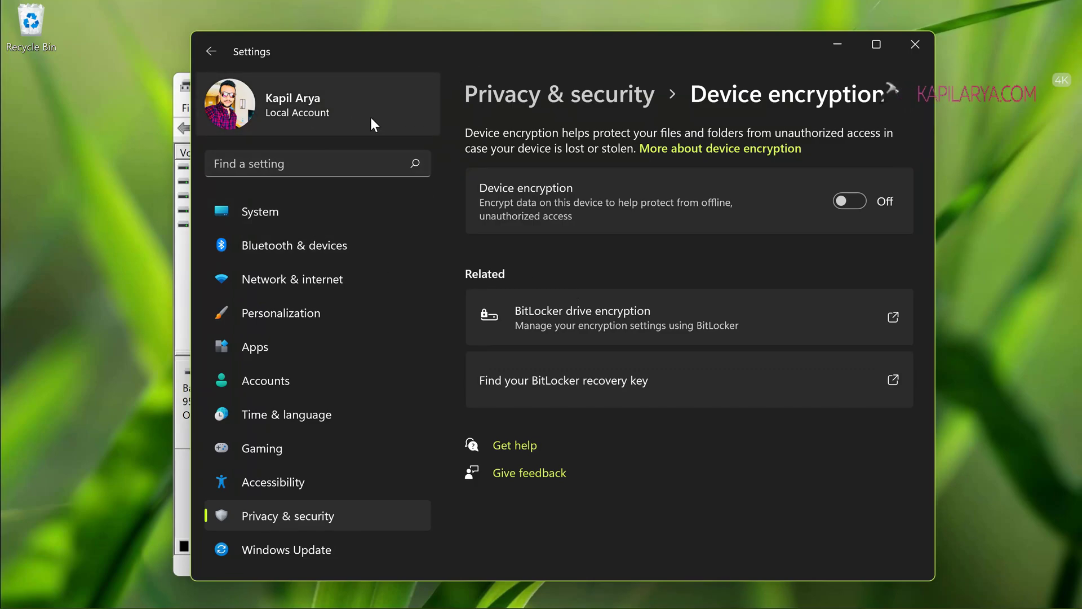
pyautogui.moveTo(676, 95)
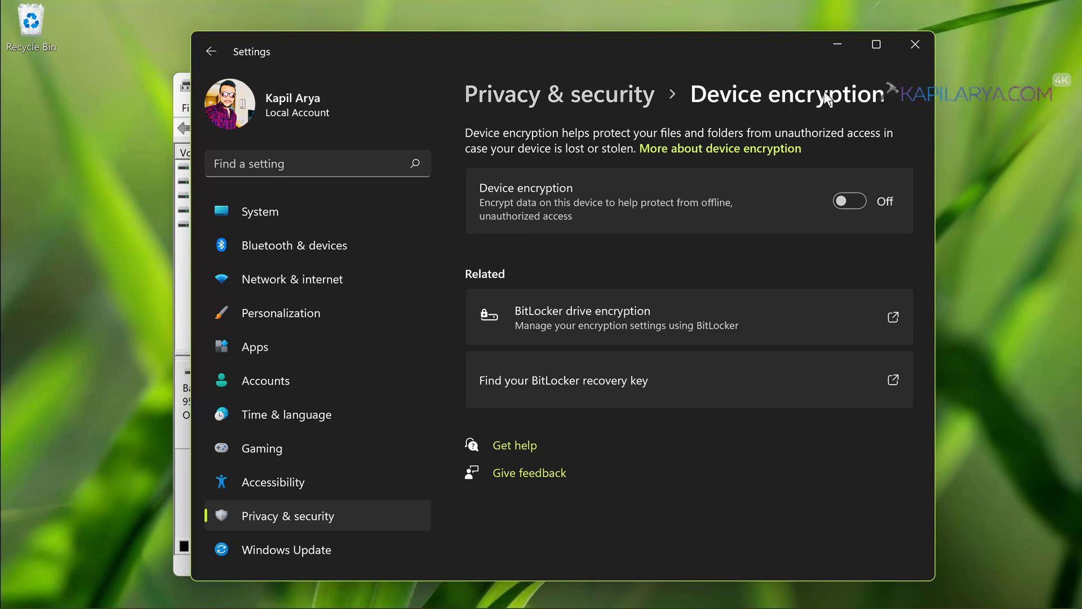
# - Switch Device encryption On, prompting a Microsoft account sign-in request
pyautogui.click(849, 201)
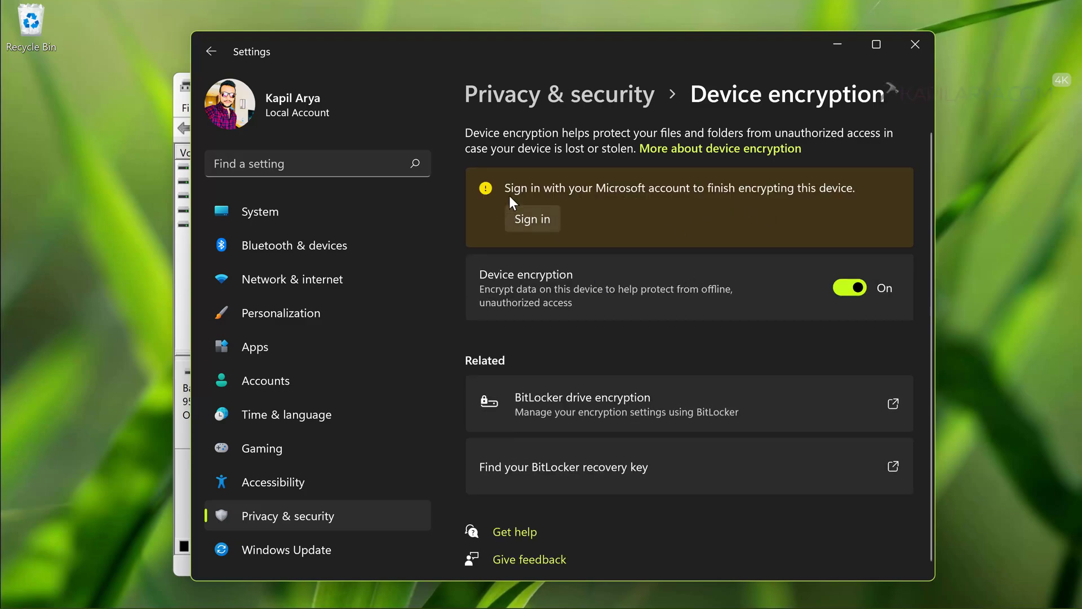
pyautogui.moveTo(779, 195)
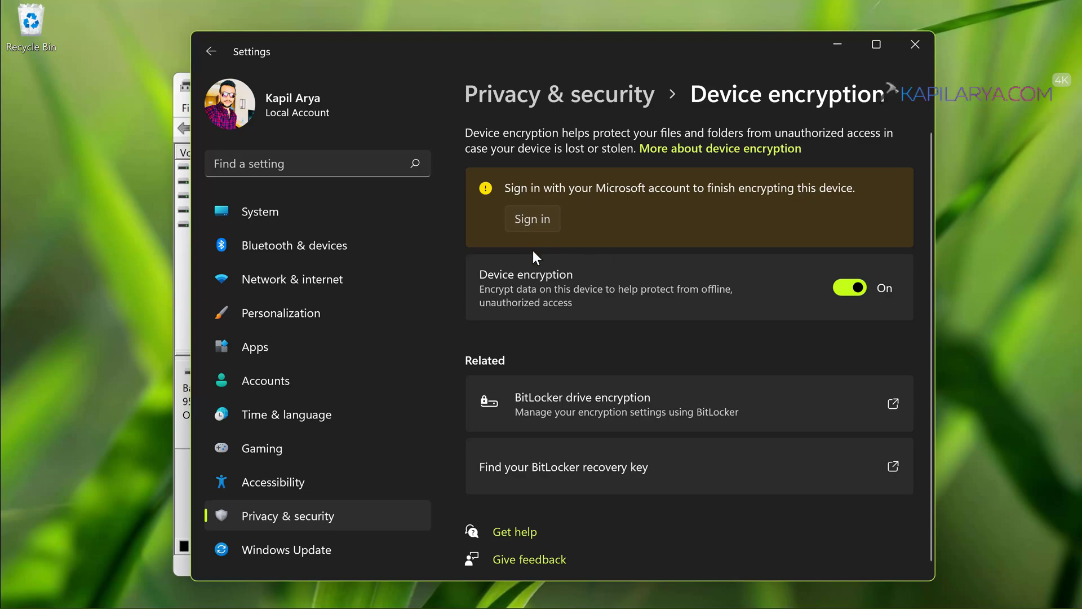
# - Begin sign-in and choose a Microsoft account instead of the local account
pyautogui.click(264, 380)
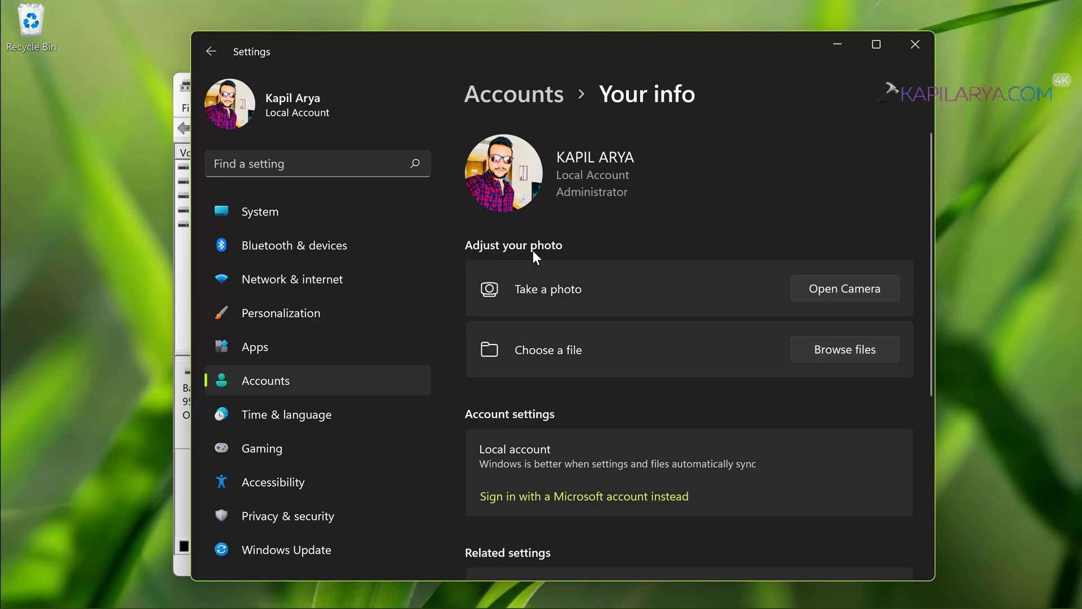
pyautogui.click(583, 496)
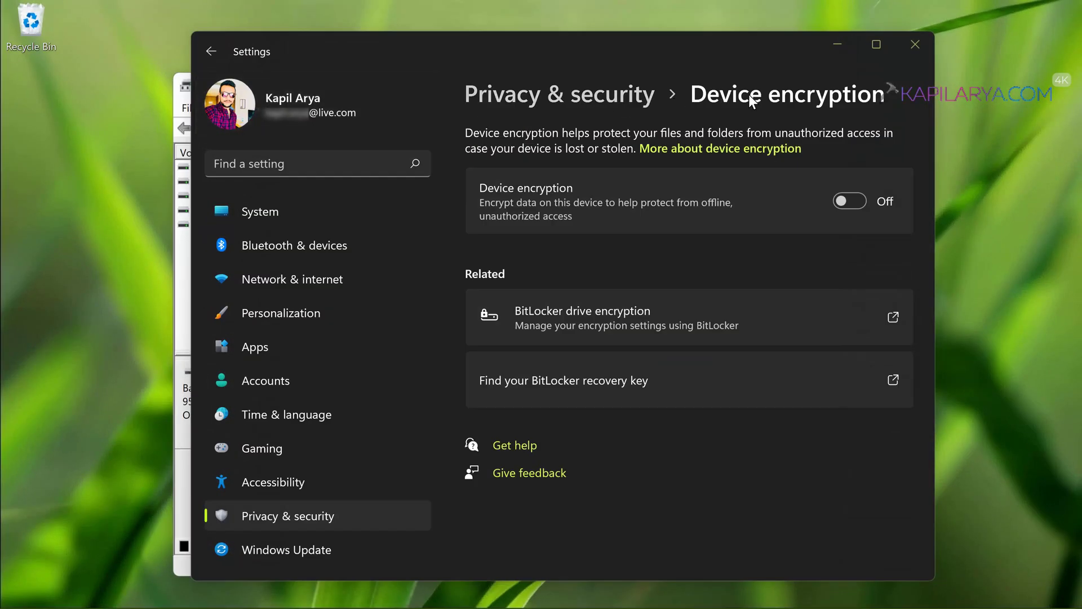
pyautogui.moveTo(850, 200)
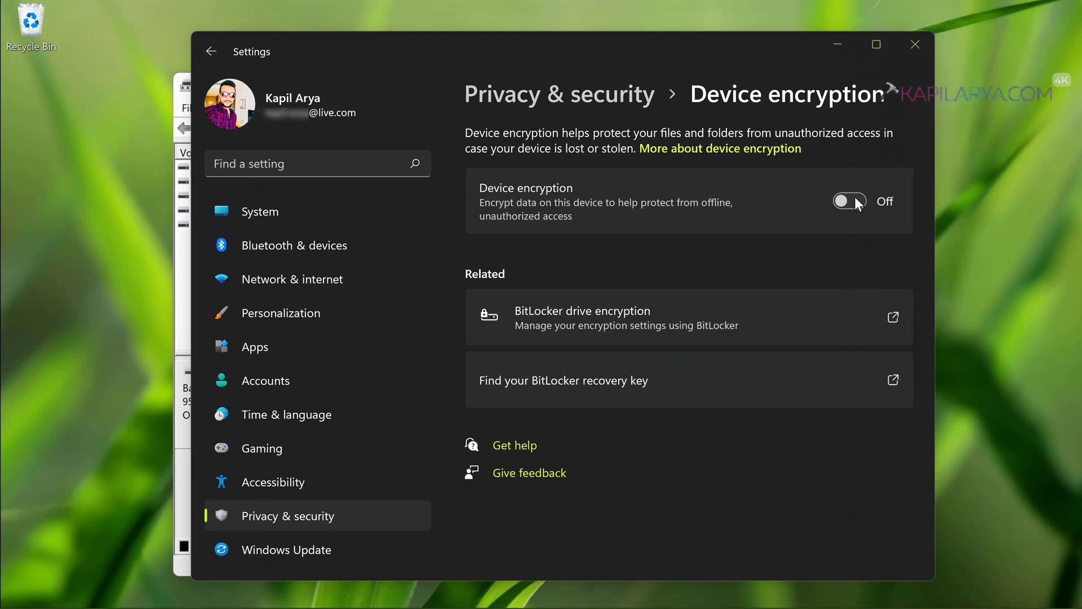
# - Switch Device encryption On again so encryption starts in progress
pyautogui.click(849, 201)
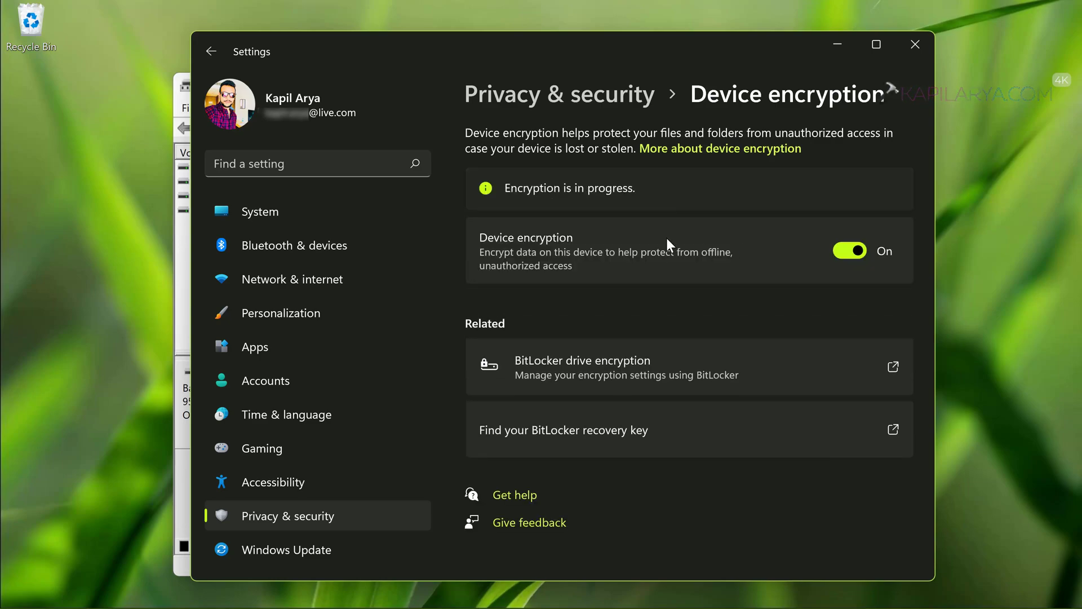
pyautogui.moveTo(613, 197)
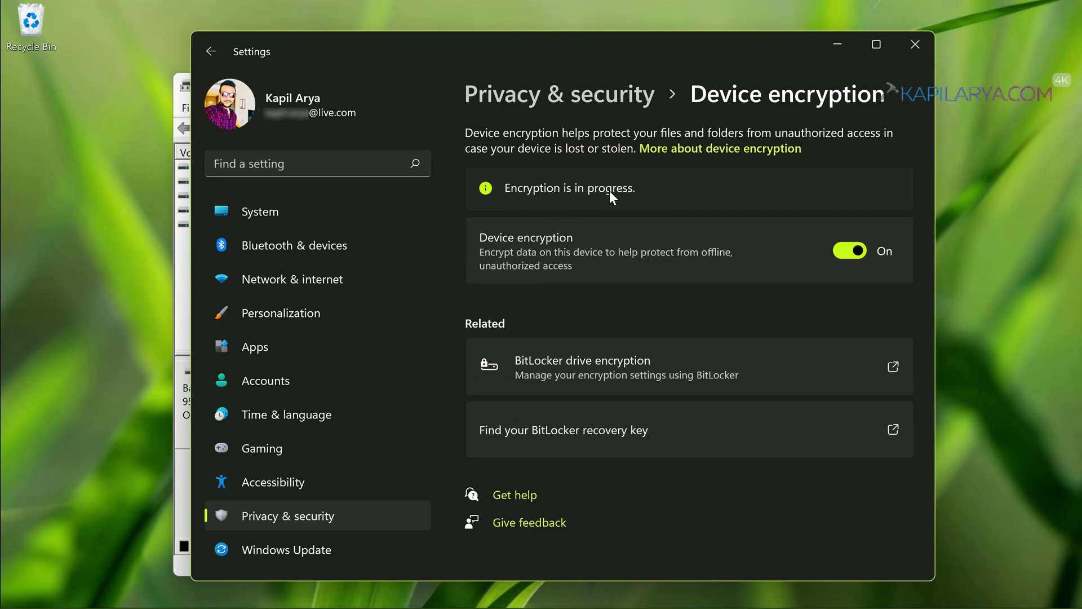
pyautogui.moveTo(638, 198)
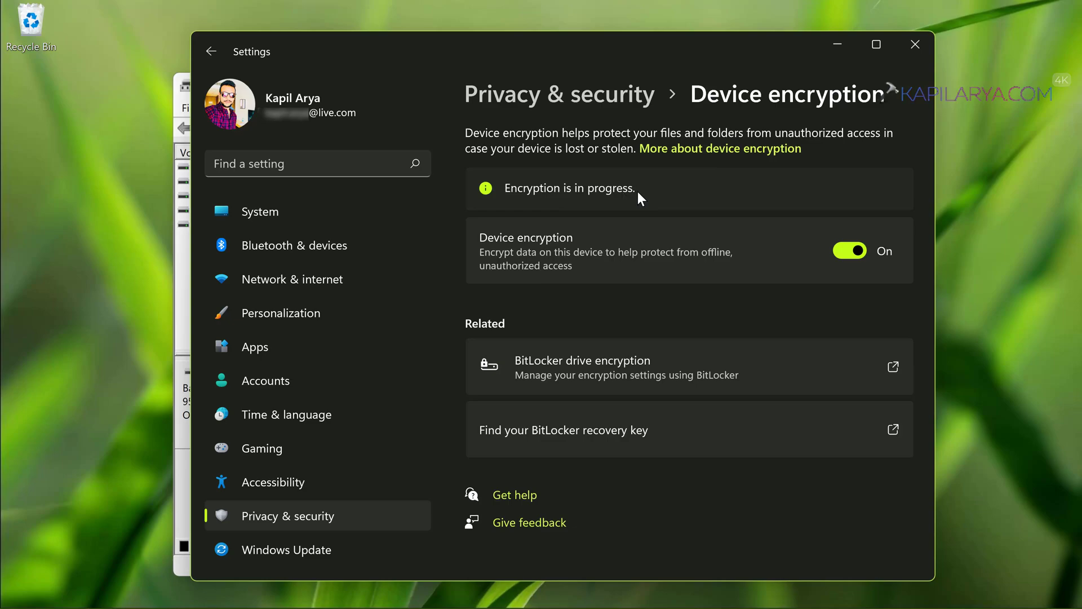
pyautogui.moveTo(759, 176)
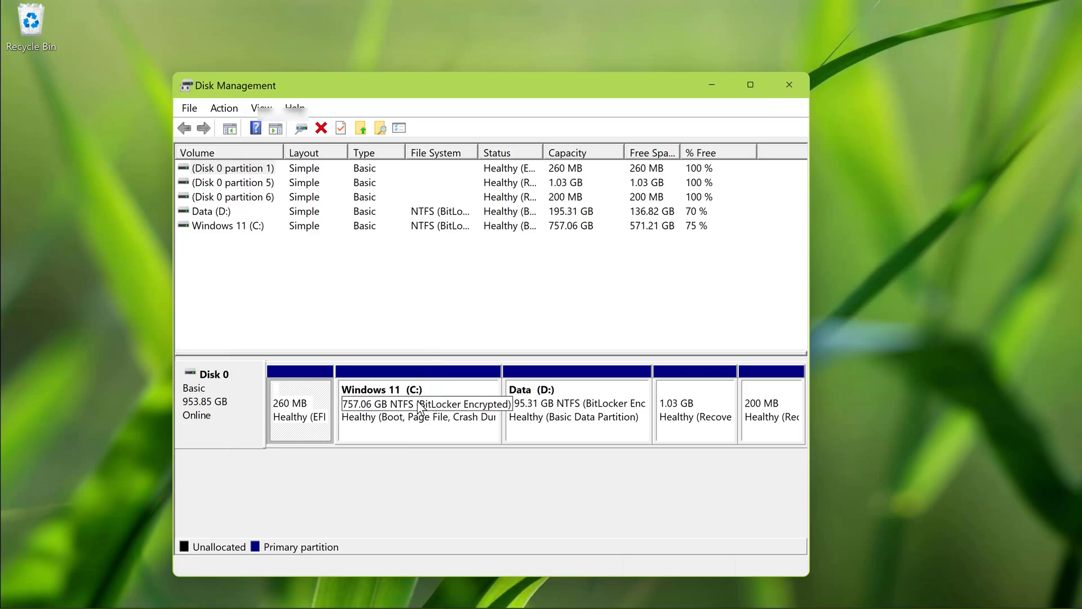
pyautogui.moveTo(448, 414)
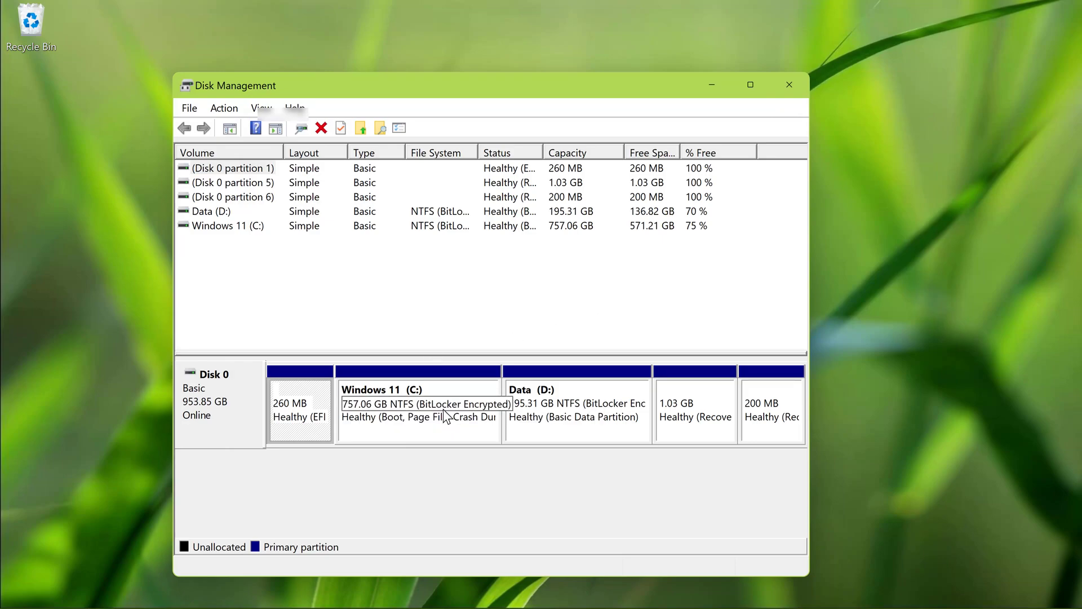
# - Check the Data (D:) and Windows 11 (C:) partitions' BitLocker Encrypted labels
pyautogui.click(576, 404)
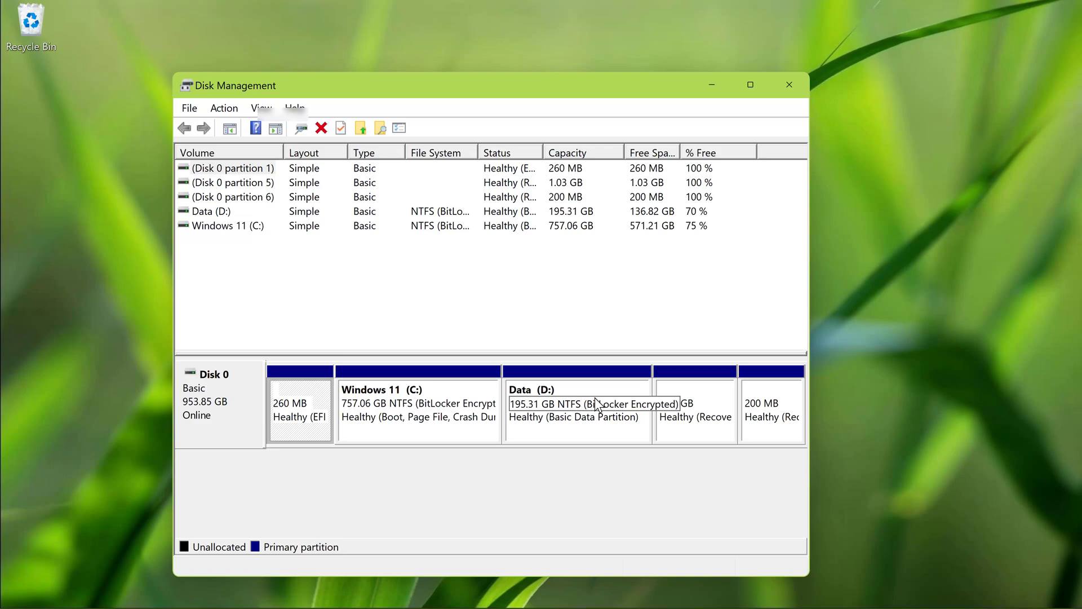
pyautogui.click(417, 403)
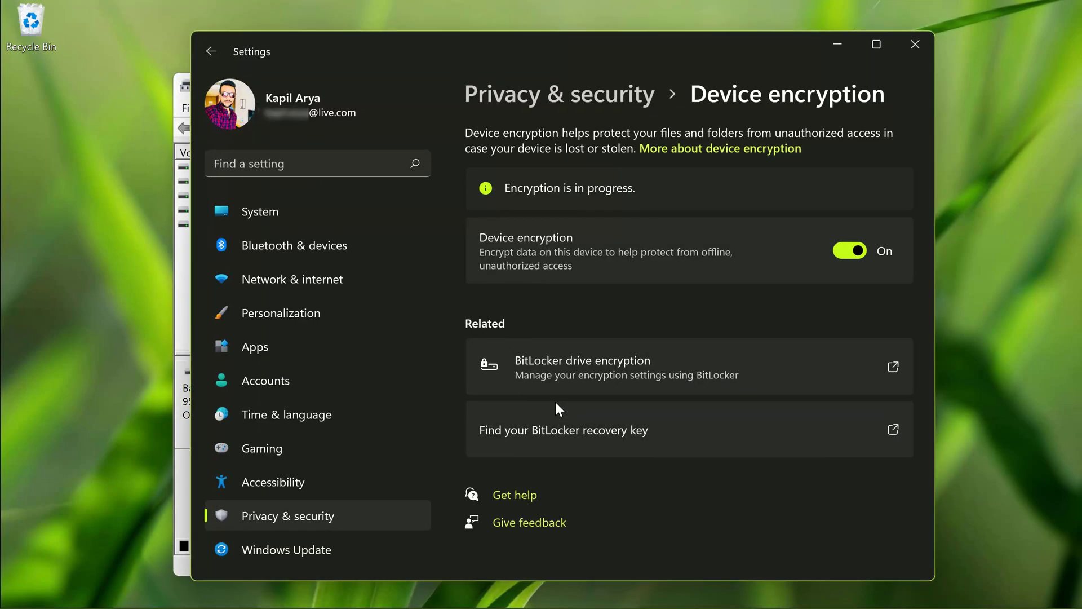
pyautogui.moveTo(644, 201)
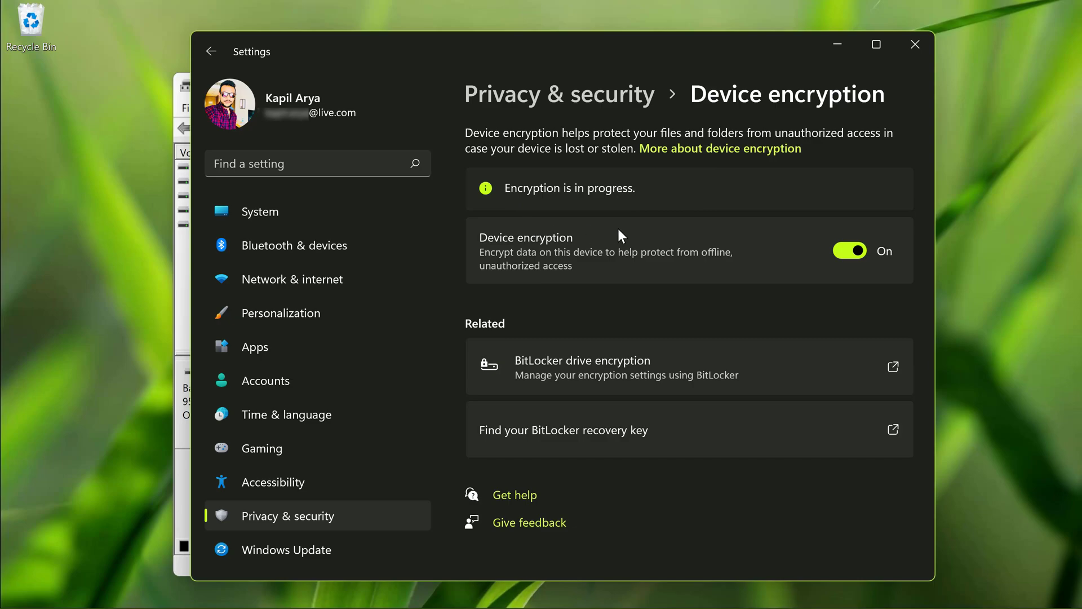
pyautogui.moveTo(688, 210)
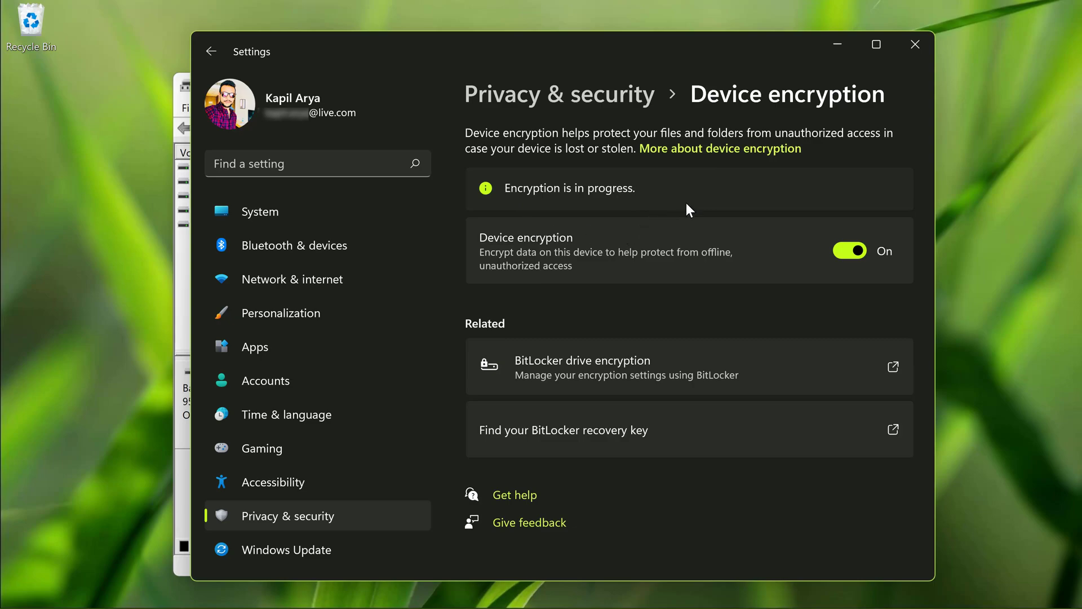
pyautogui.moveTo(338, 59)
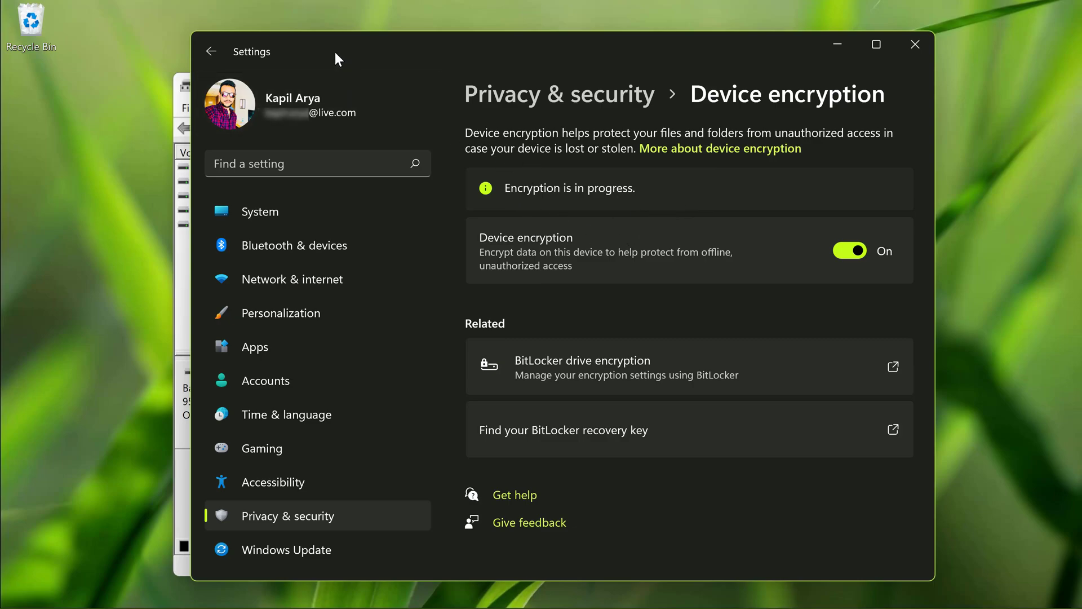
pyautogui.moveTo(656, 238)
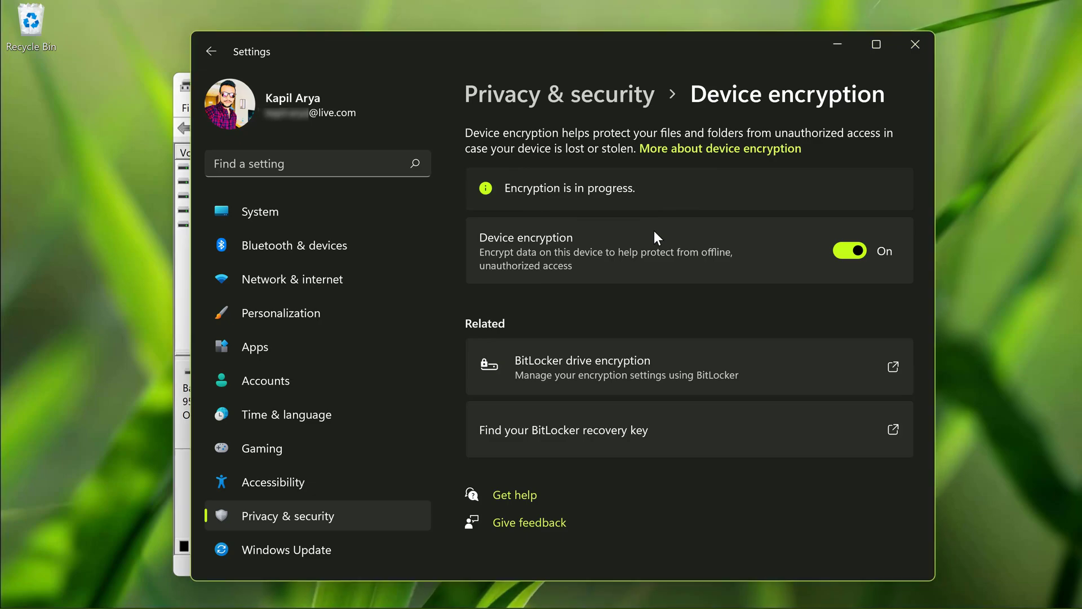